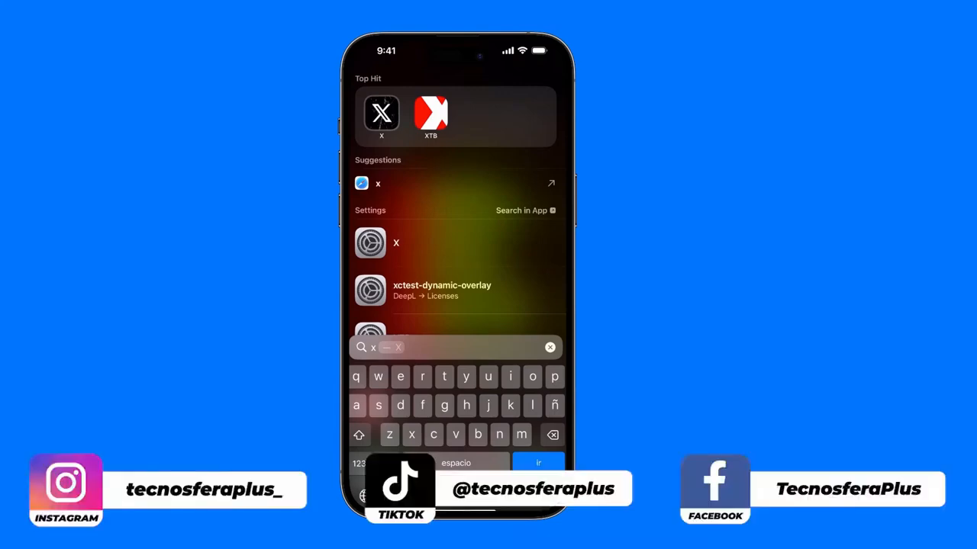
Launch the X app from the Spotlight Top Hit result
{"action": "left_click", "coordinate": [381, 114]}
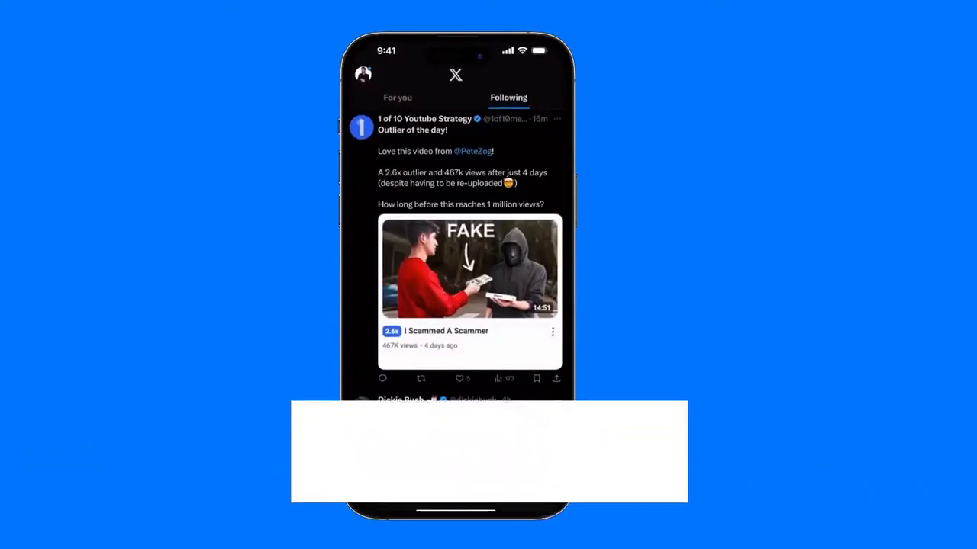
Navigate via the account menu to Settings and privacy, then Privacy and safety, showing Your X activity
{"action": "left_click", "coordinate": [363, 74]}
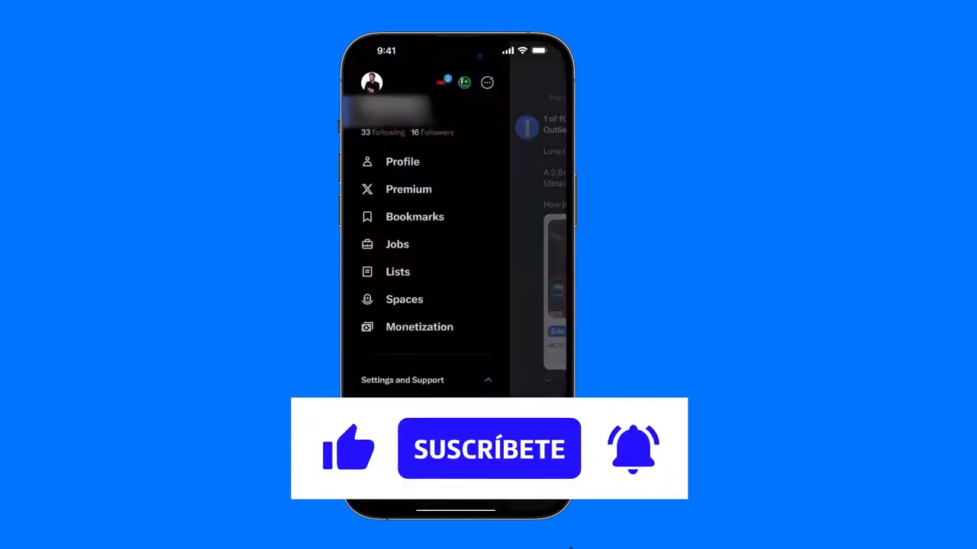
{"action": "left_click", "coordinate": [402, 379]}
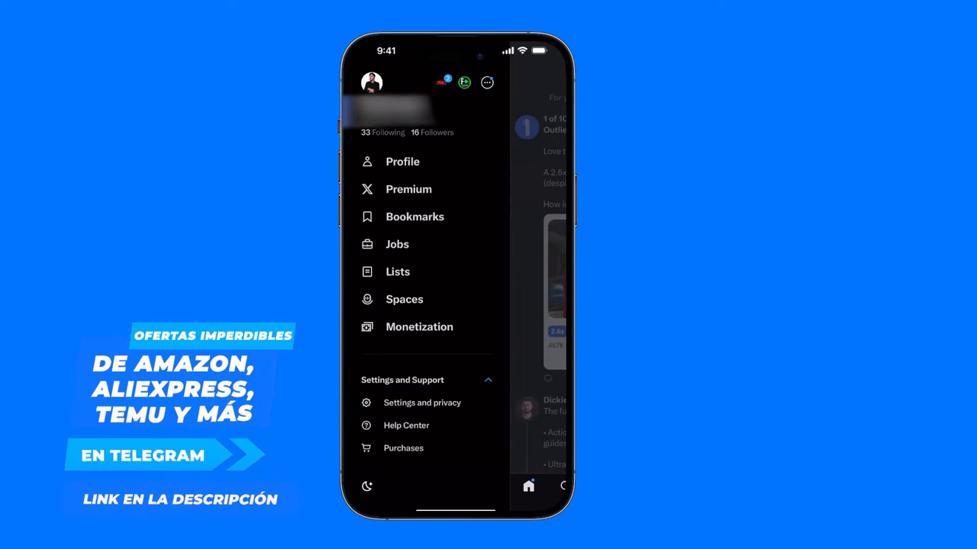
{"action": "left_click", "coordinate": [422, 402]}
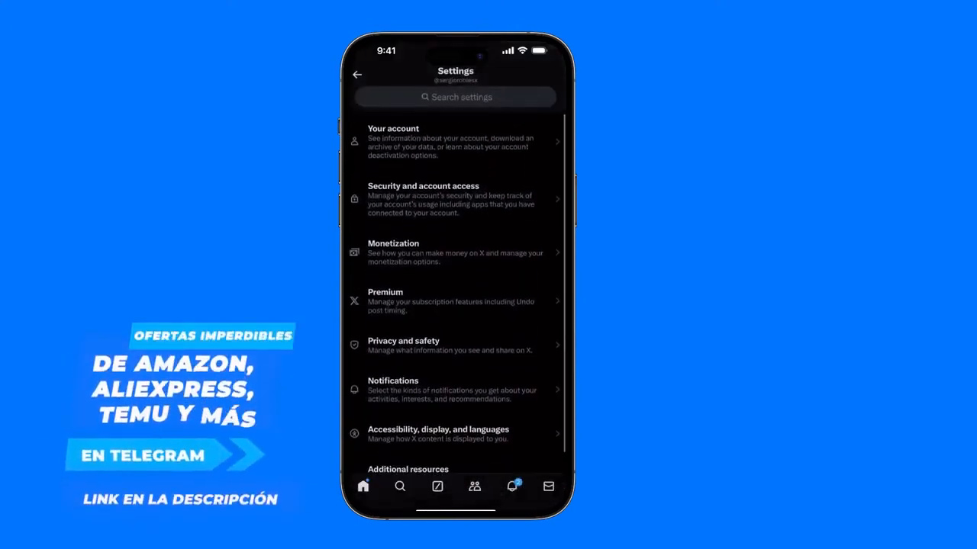
{"action": "left_click", "coordinate": [455, 344]}
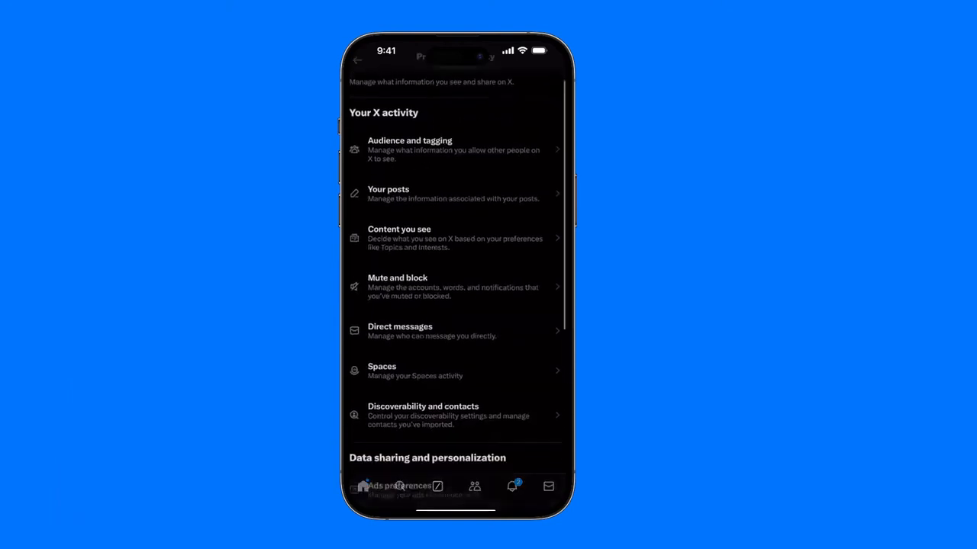
{"action": "scroll", "scroll_direction": "down", "scroll_amount": 3}
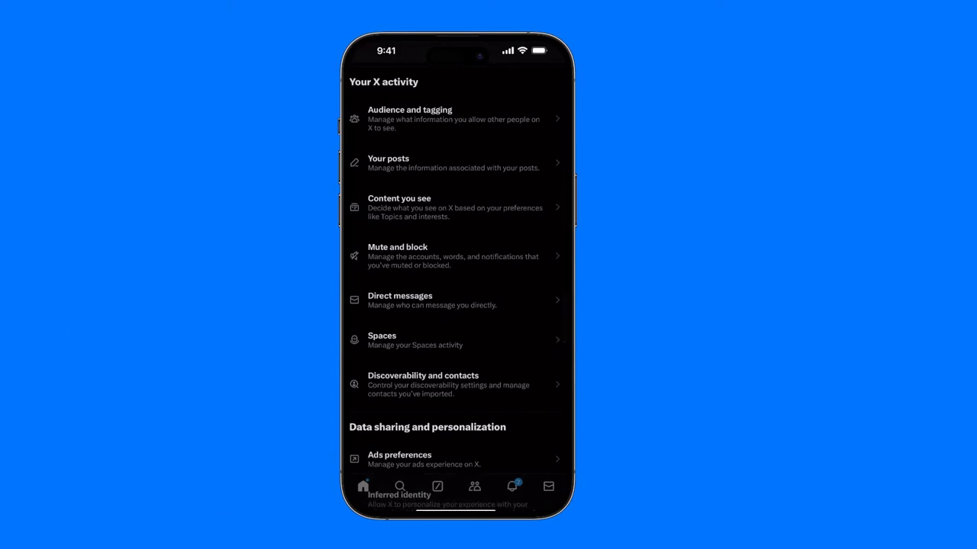
{"action": "left_click", "coordinate": [456, 207]}
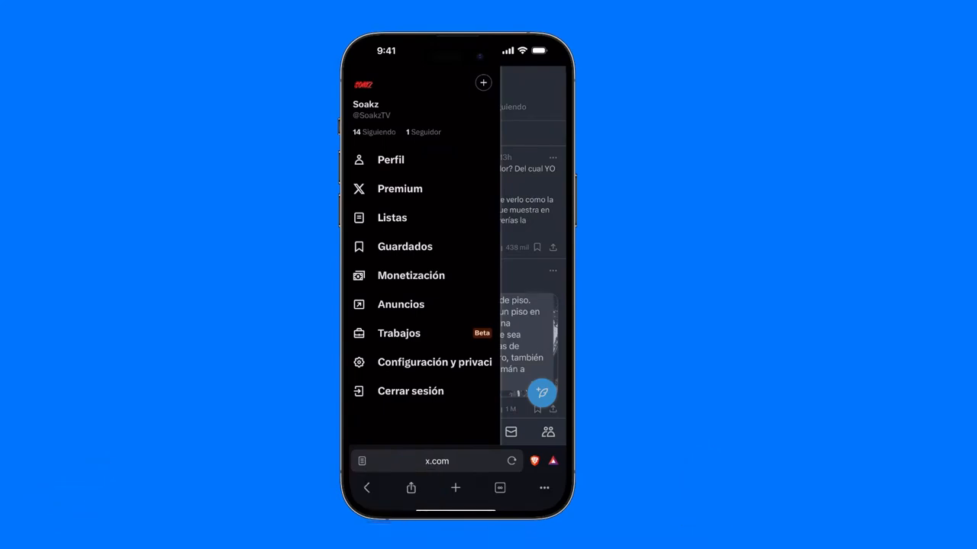
Go through Configuración y privacidad to the Contenido que ves settings page on x.com
{"action": "left_click", "coordinate": [434, 361]}
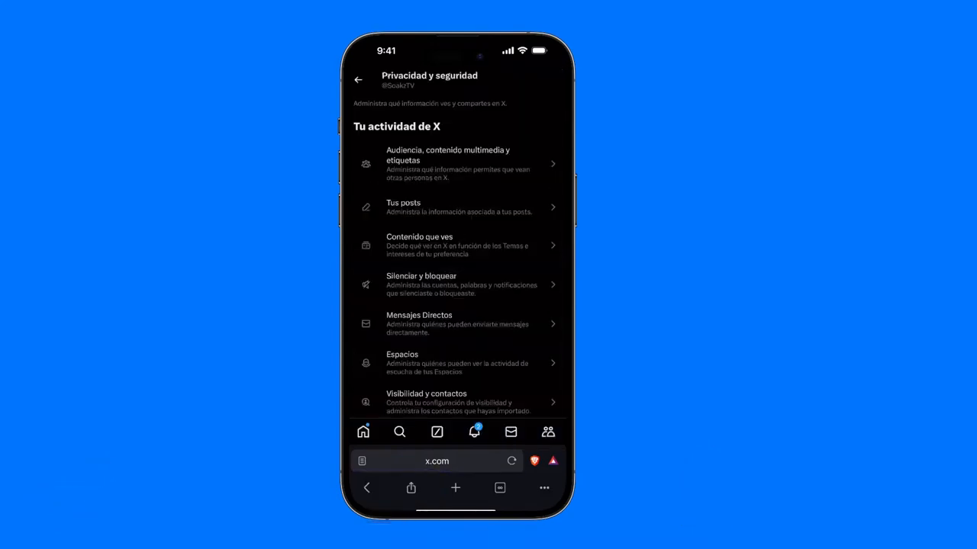
{"action": "scroll", "scroll_direction": "down", "scroll_amount": 3}
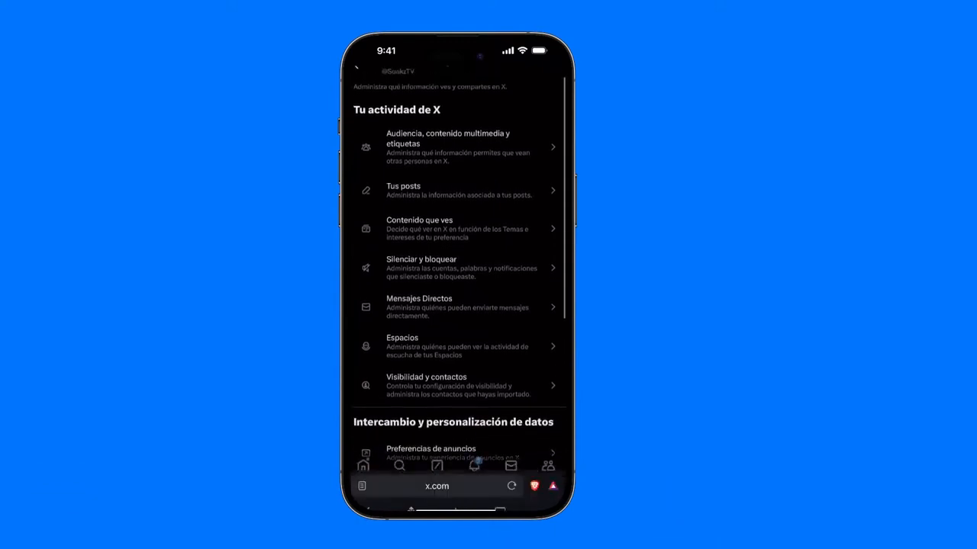
{"action": "left_click", "coordinate": [455, 228]}
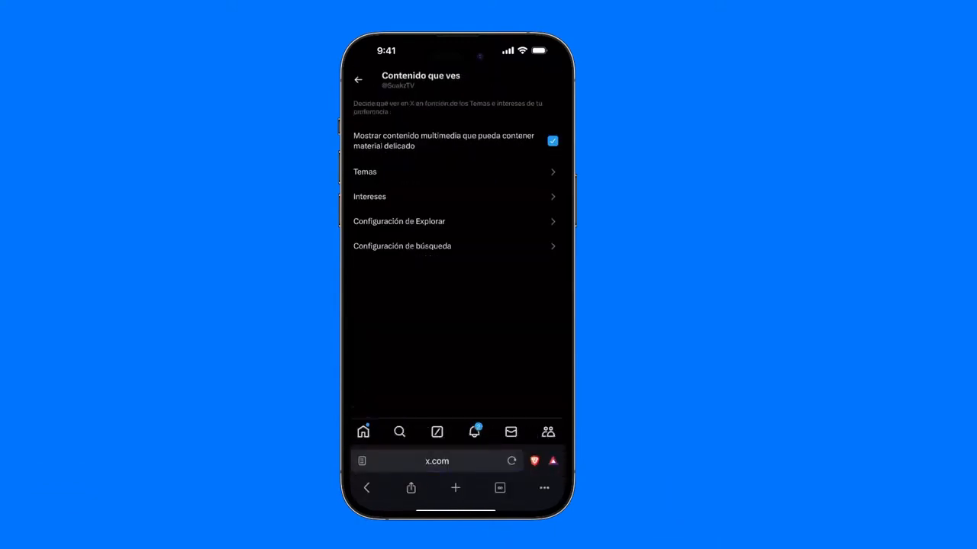